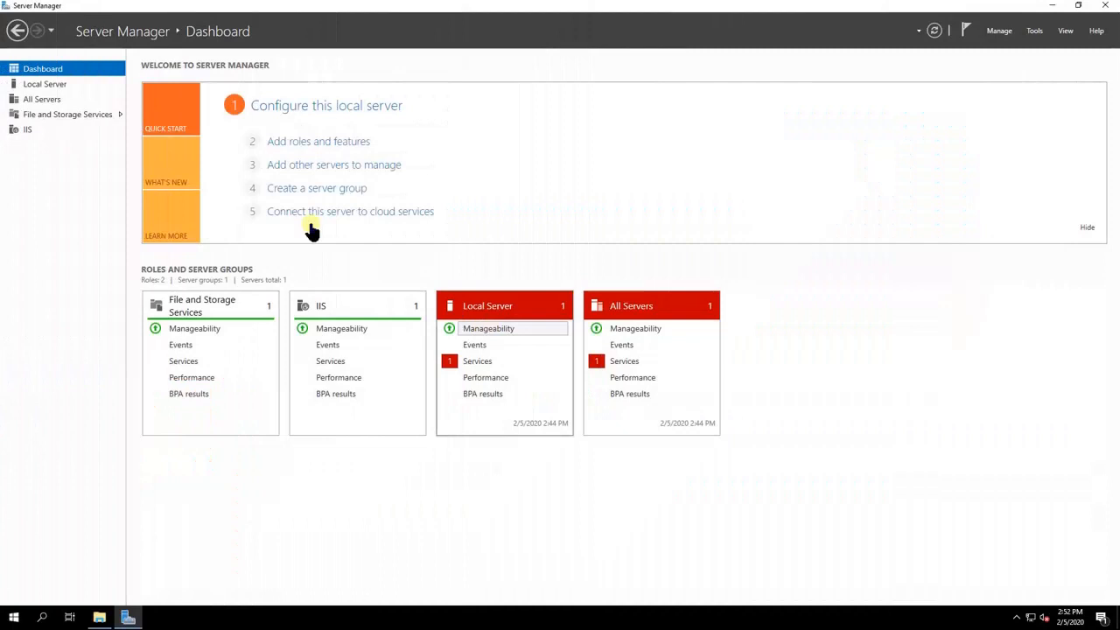
Step: Review the novabackup SMB share at D:\Shares\novabackup under File and Storage Services > Shares
left_click(67, 114)
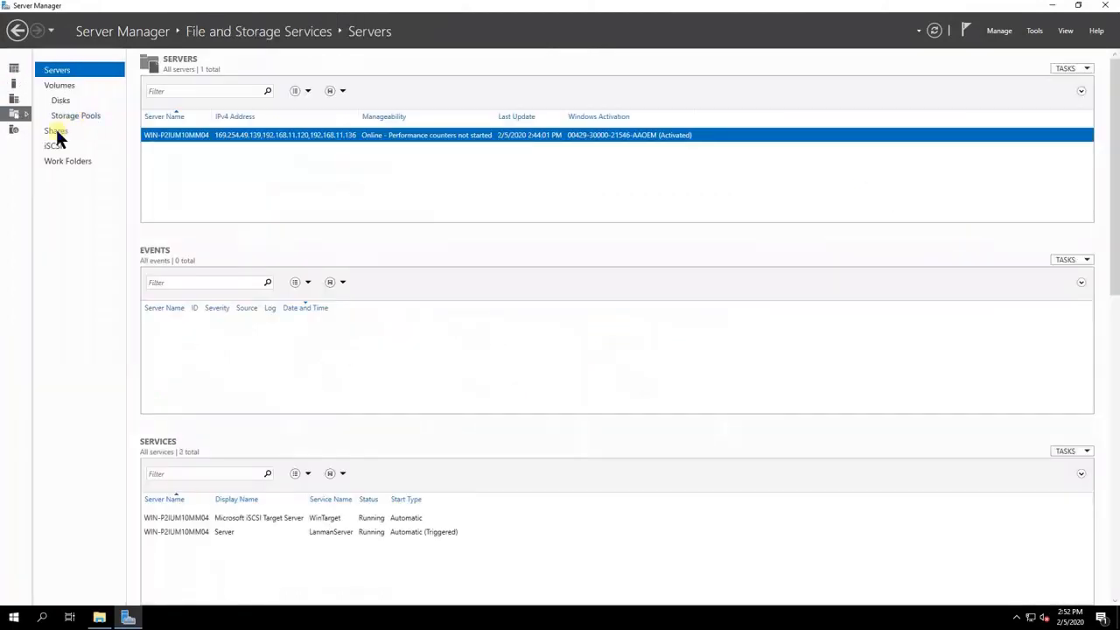
left_click(56, 129)
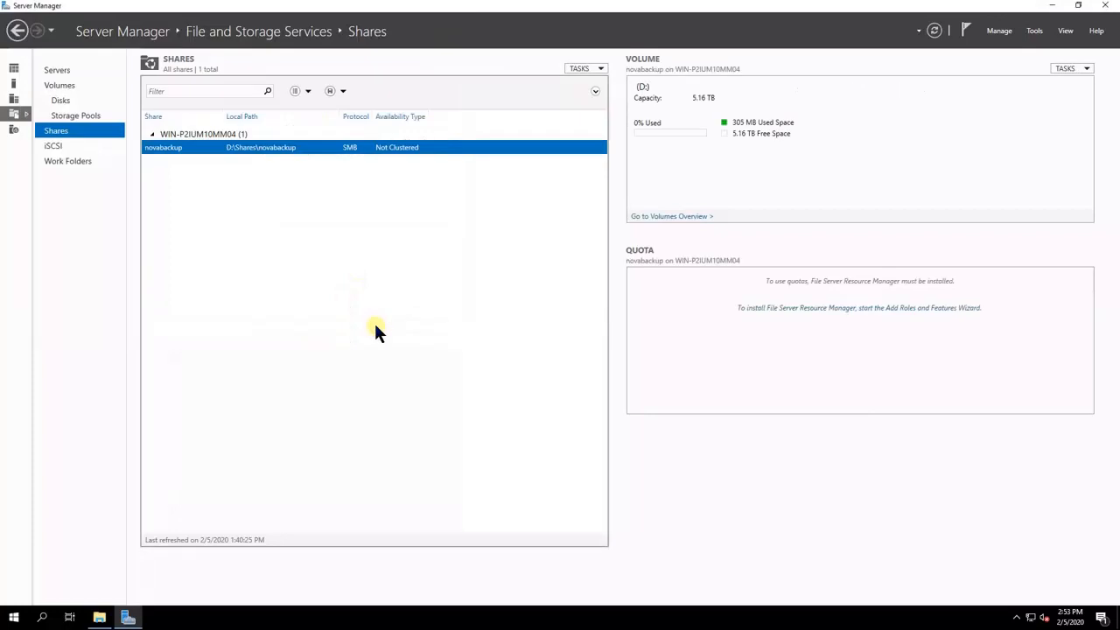
left_click(99, 616)
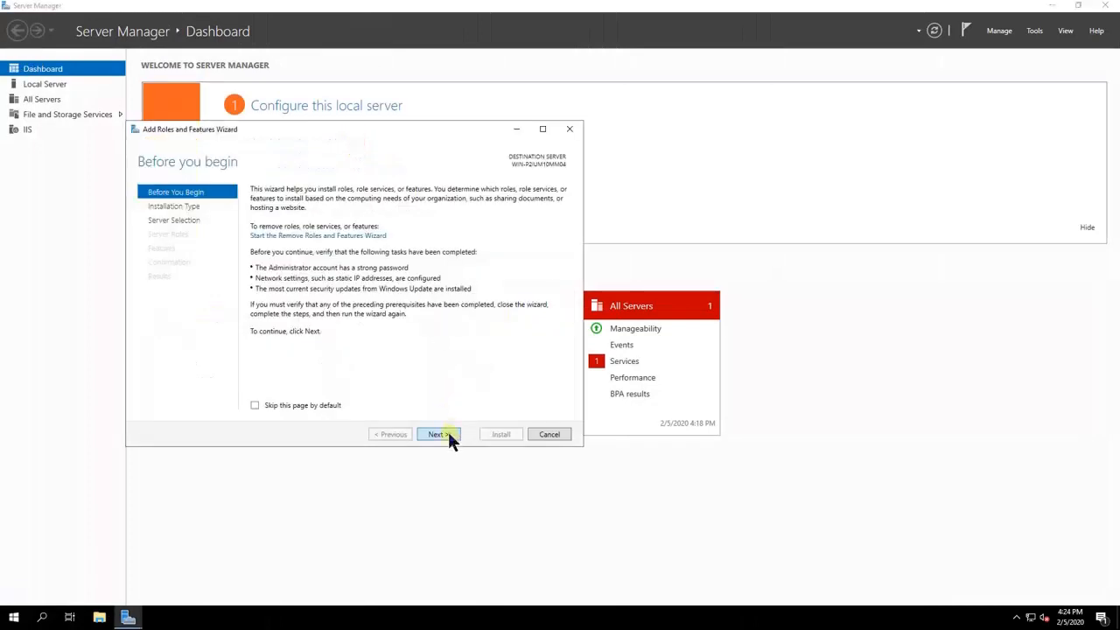
Step: Select the Hyper-V role in Add Roles and Features, skipping virtual switch and live migration setup
left_click(438, 434)
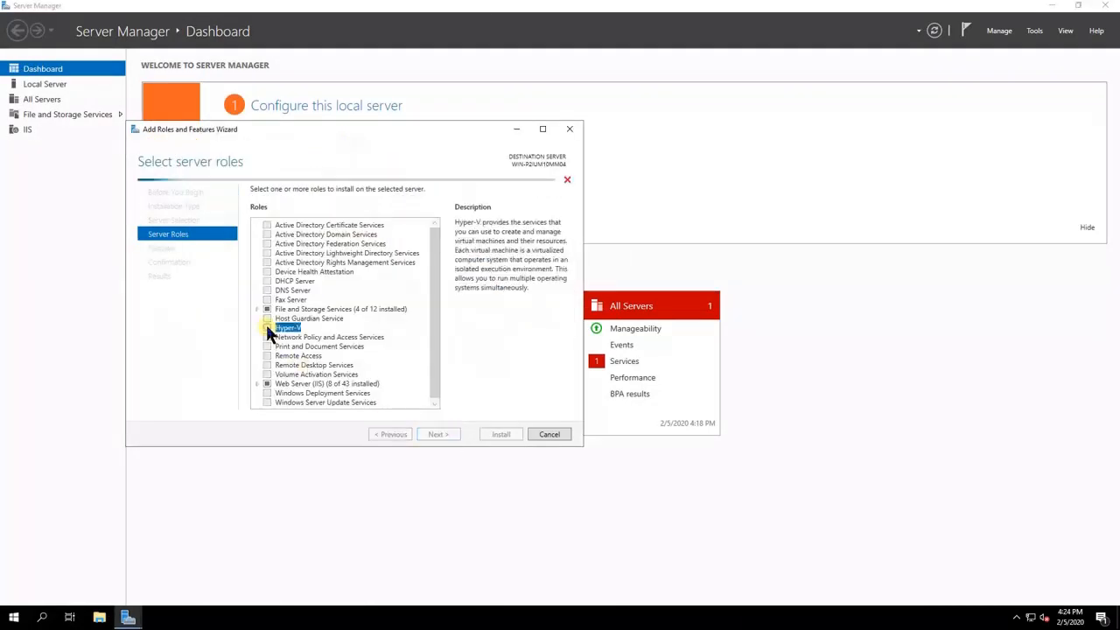
left_click(266, 327)
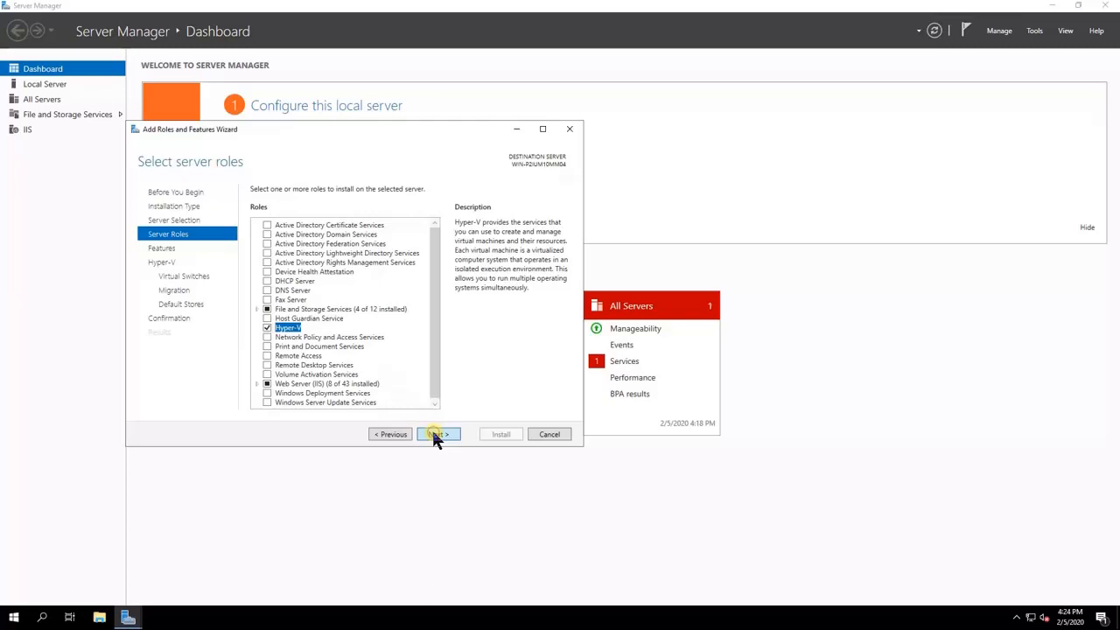
left_click(438, 434)
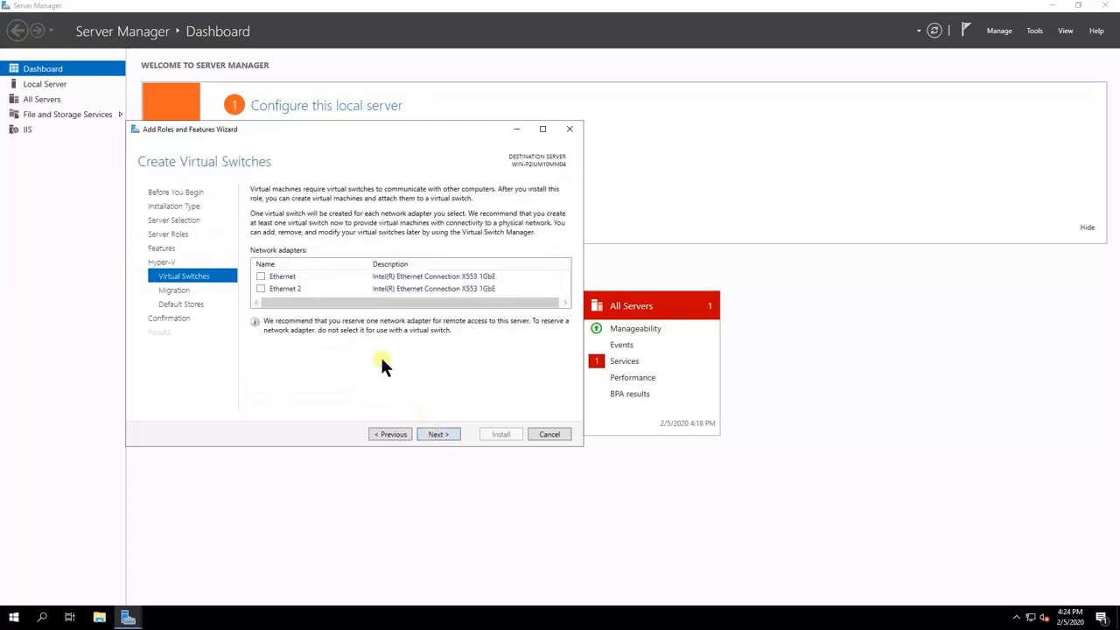
left_click(437, 434)
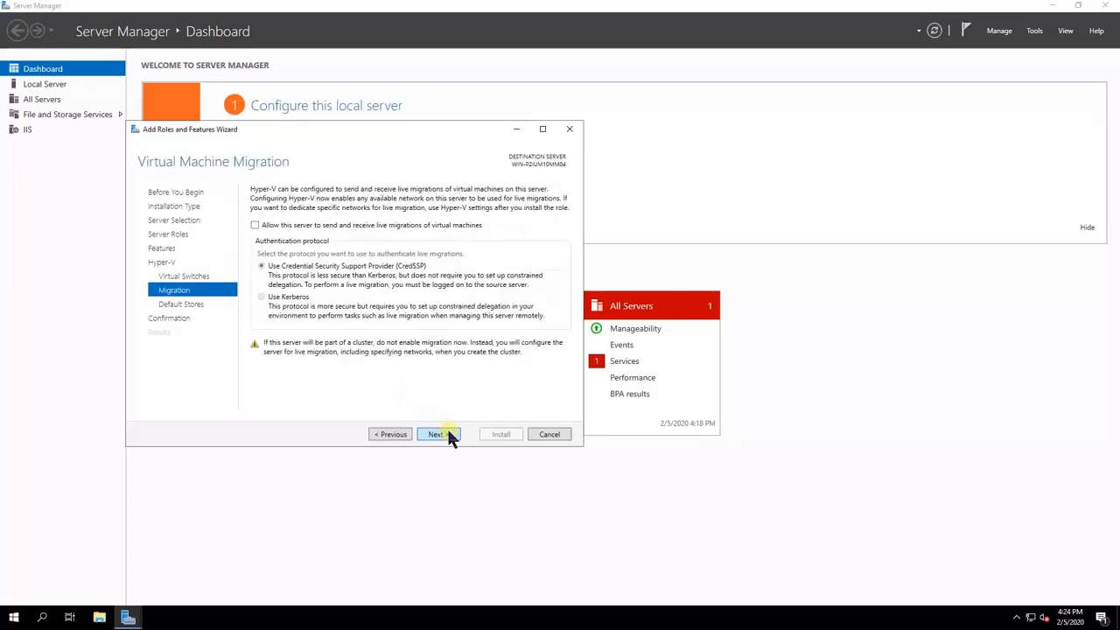
left_click(438, 433)
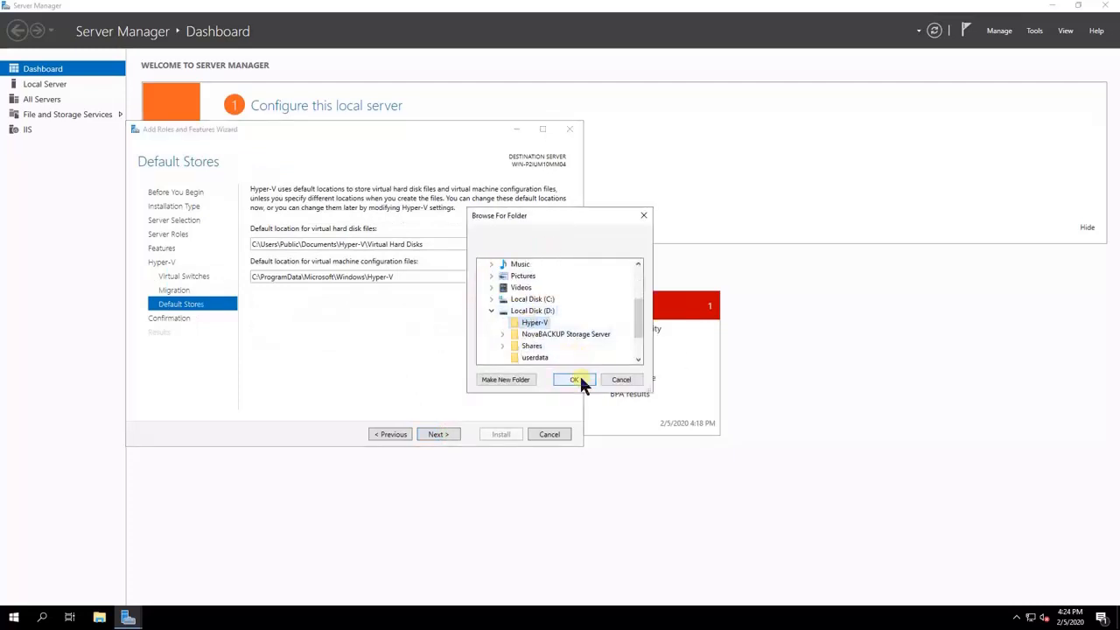
Step: Set default stores to D:\Hyper-V, allow automatic restart, and start installing the Hyper-V role
left_click(574, 378)
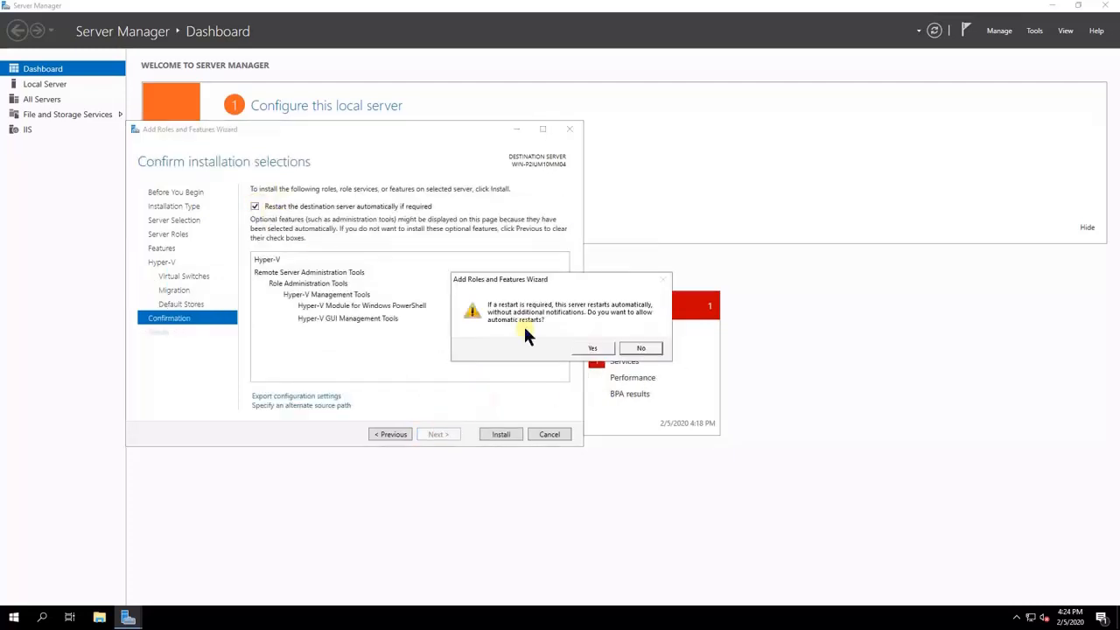
left_click(591, 347)
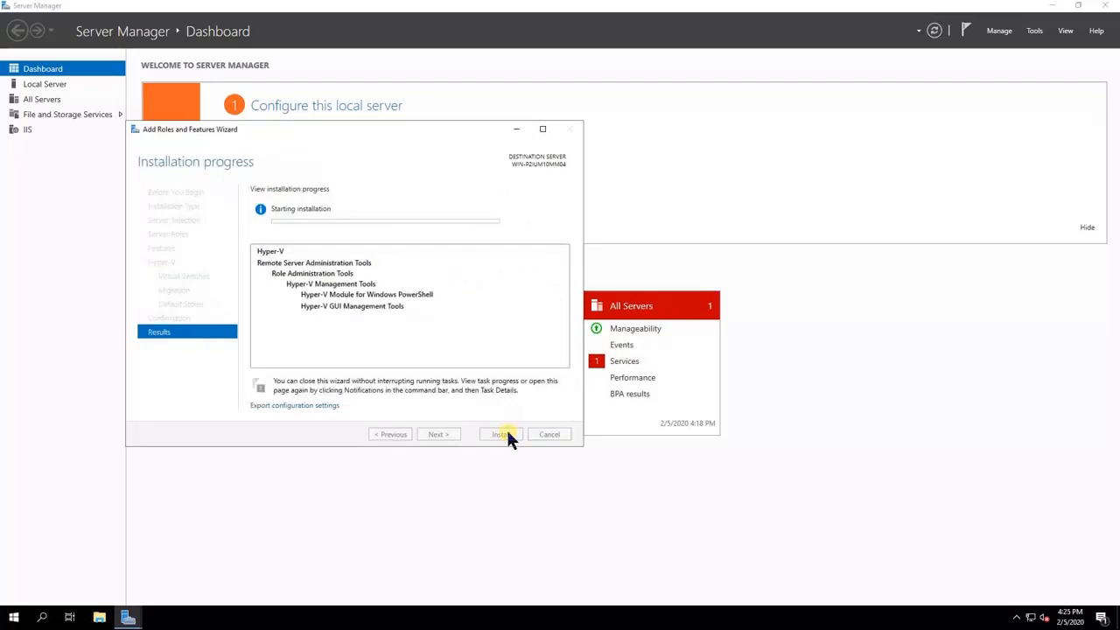
left_click(500, 434)
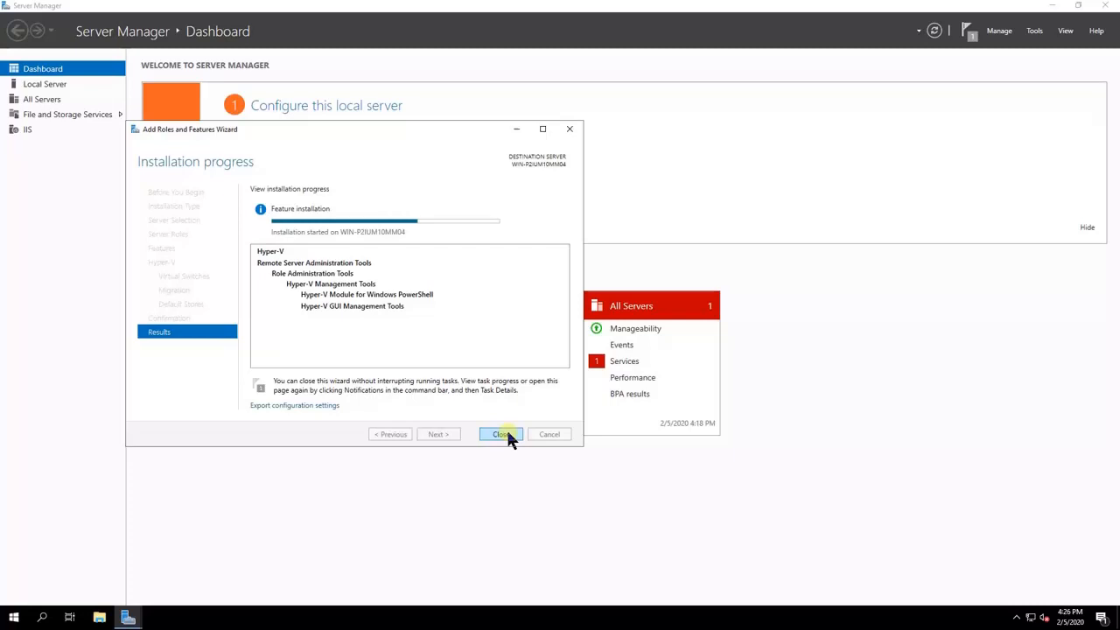
left_click(500, 433)
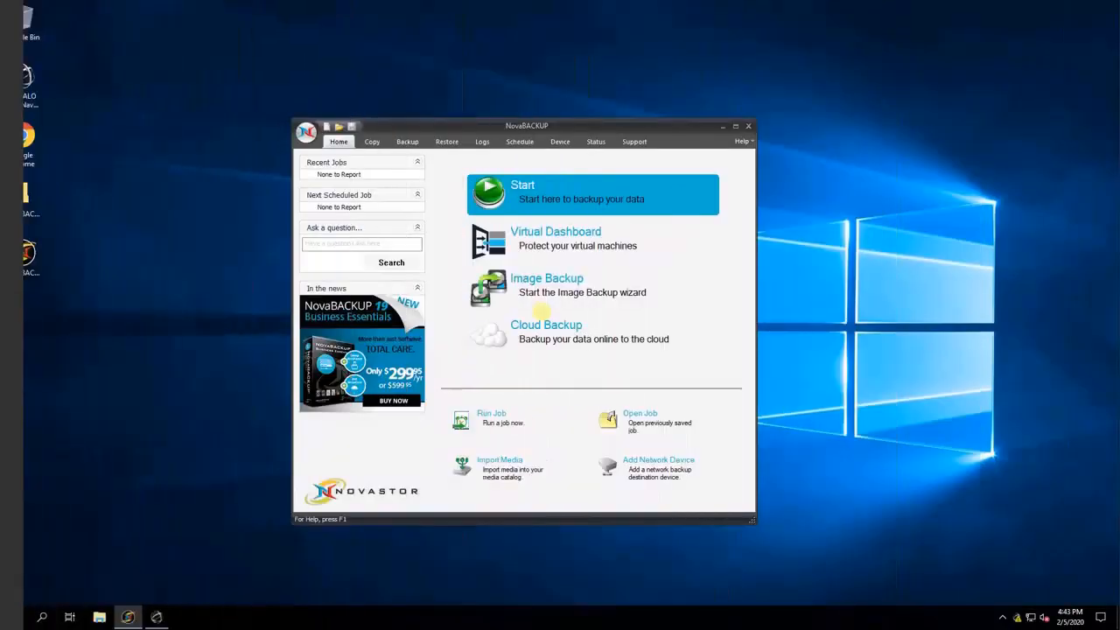
mouse_move(679, 464)
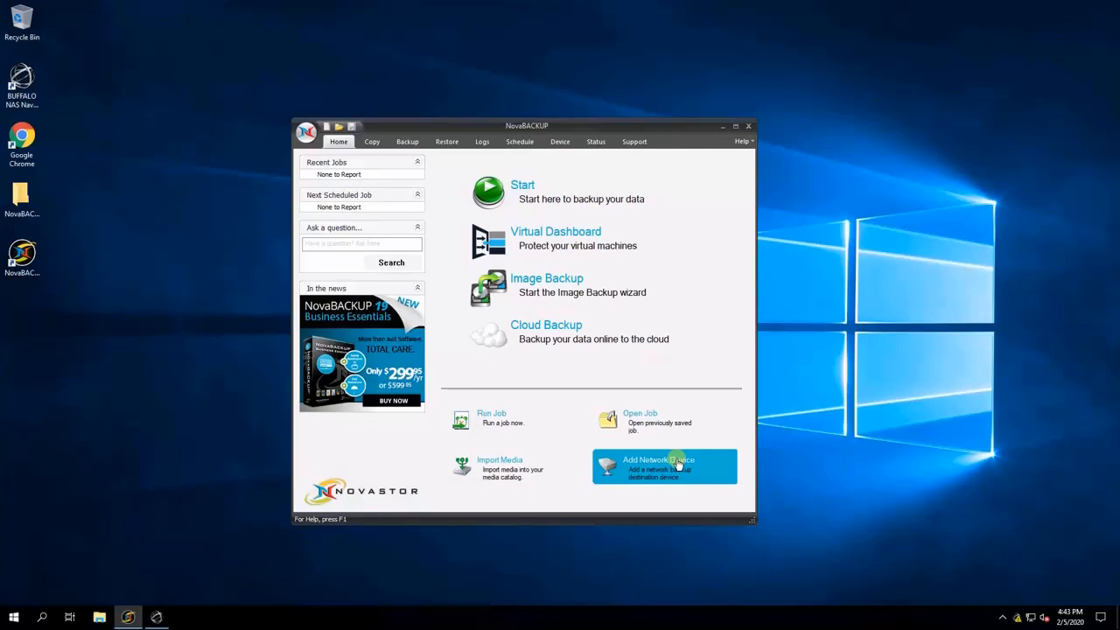
Step: View the NovaBACKUP schedule listing the serverbackup1 backup job
left_click(518, 140)
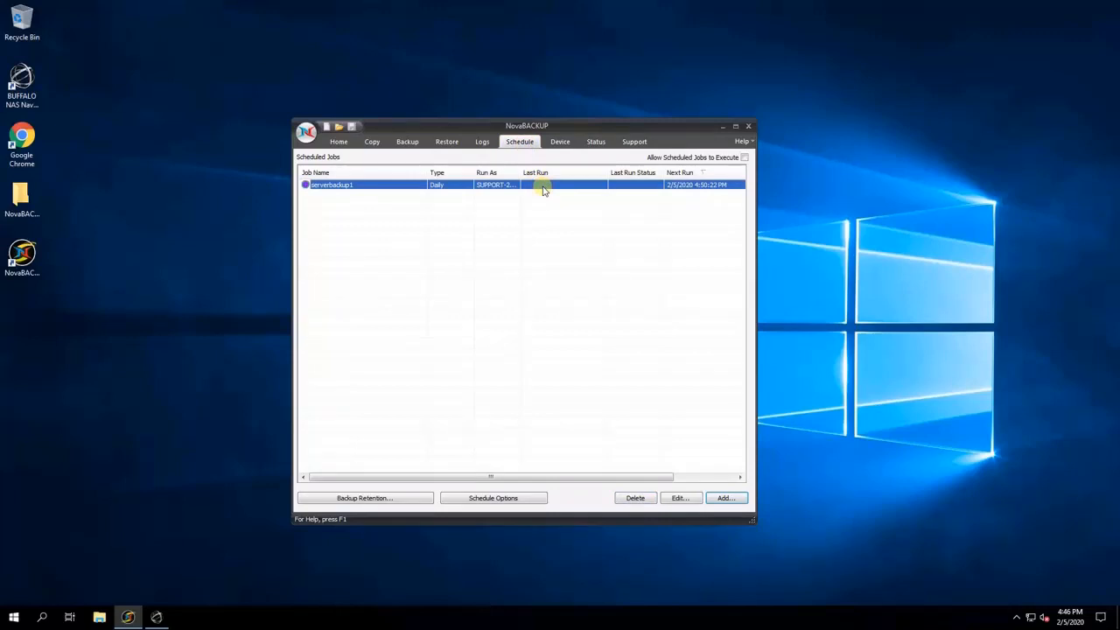
left_click(224, 615)
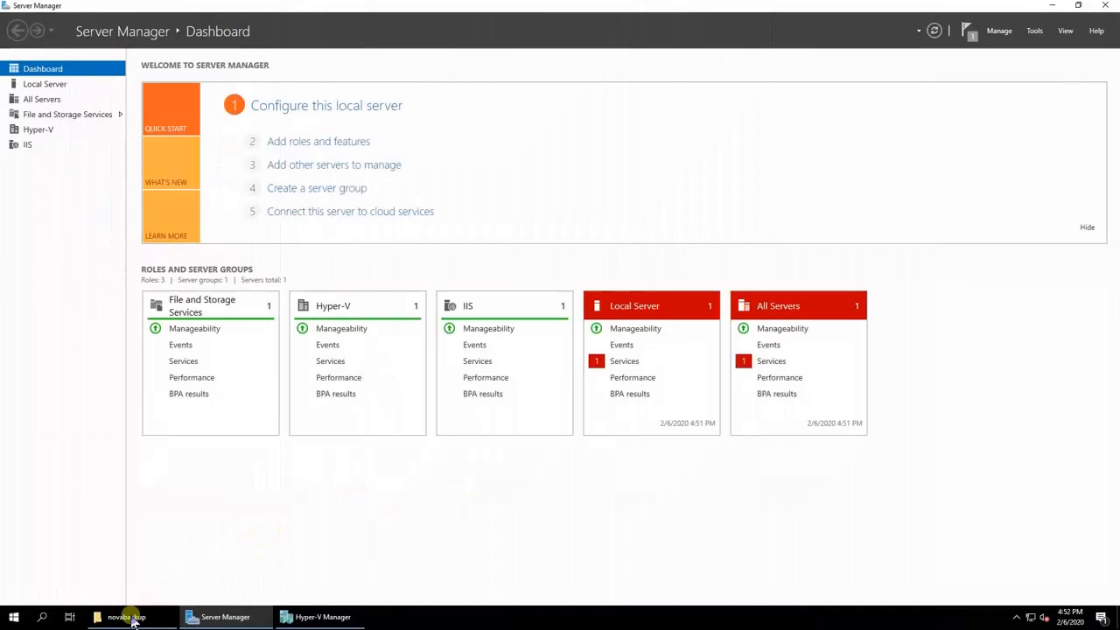
Step: Check the three VHDX disk images in the novabackup share folder, then switch to Hyper-V Manager
left_click(126, 616)
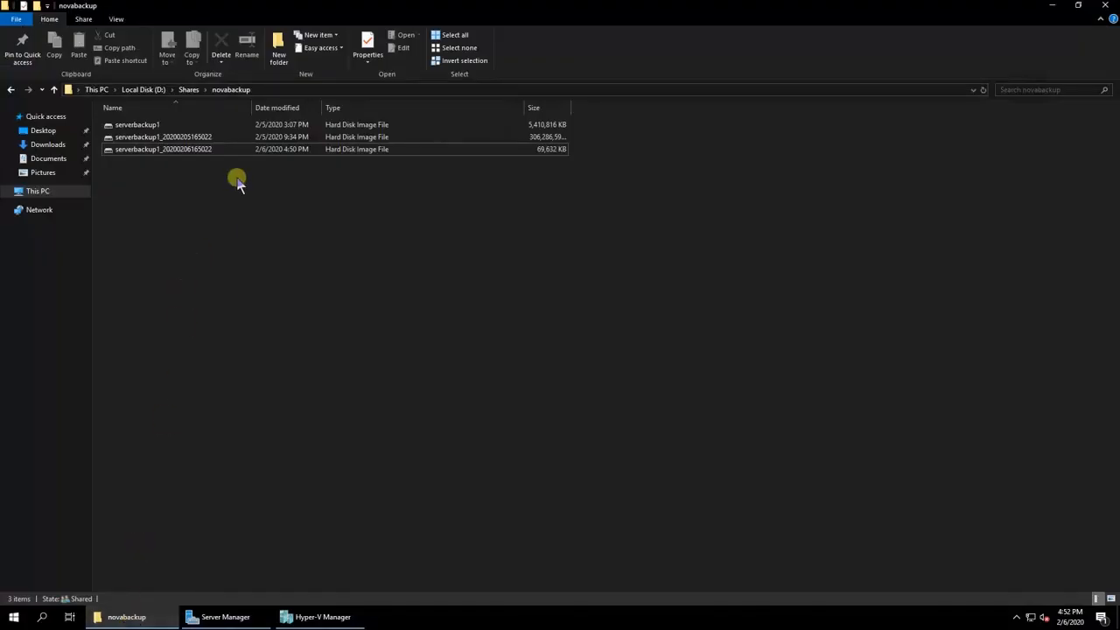
left_click(164, 136)
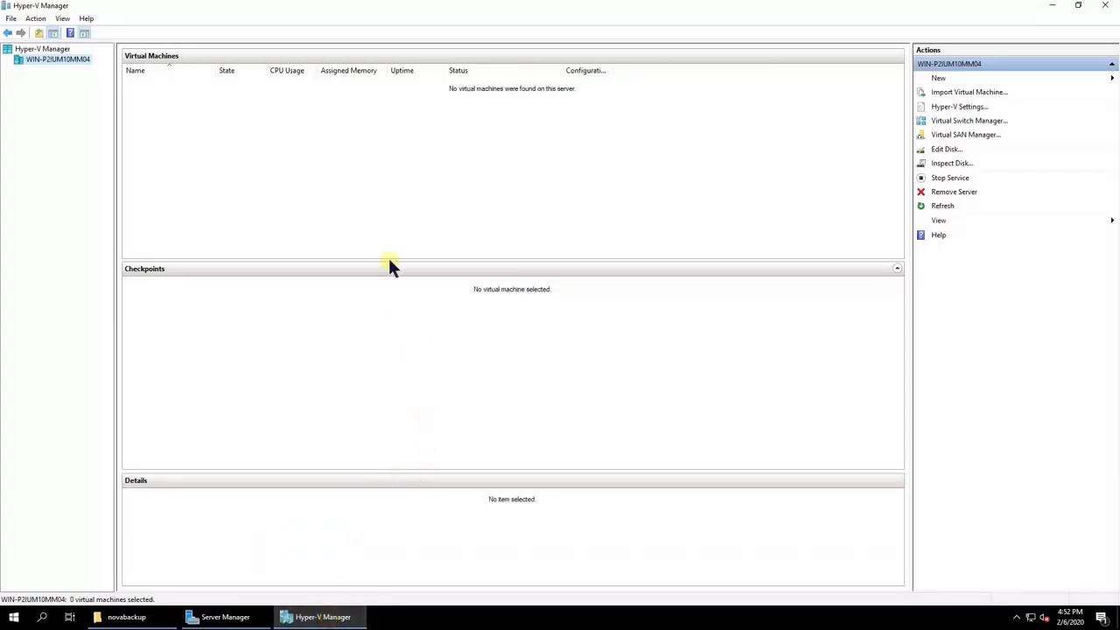
mouse_move(306, 182)
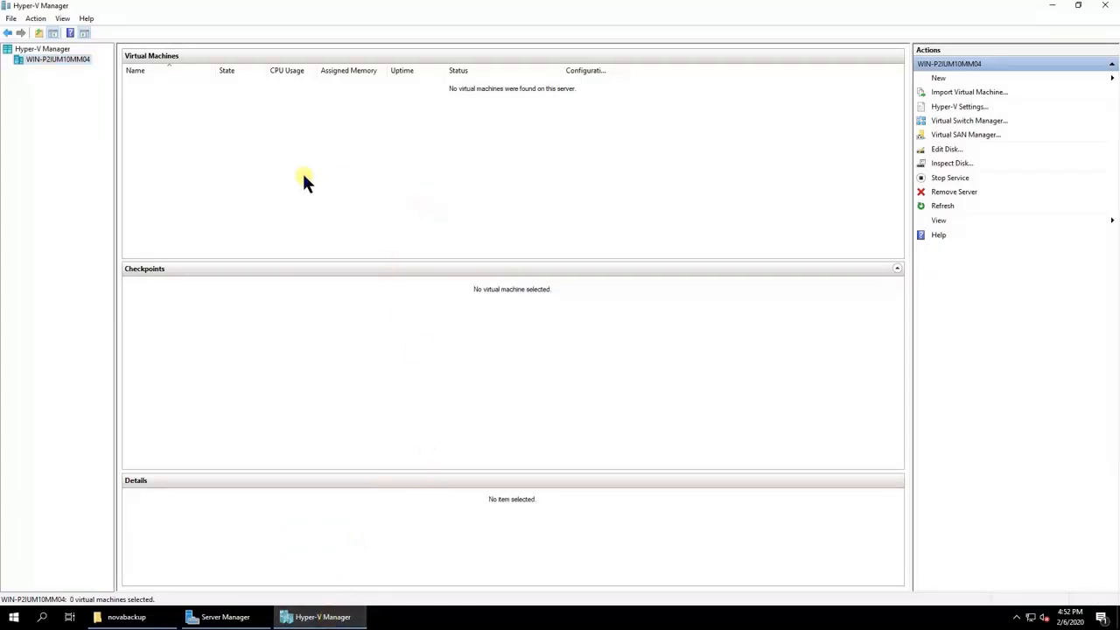
mouse_move(808, 147)
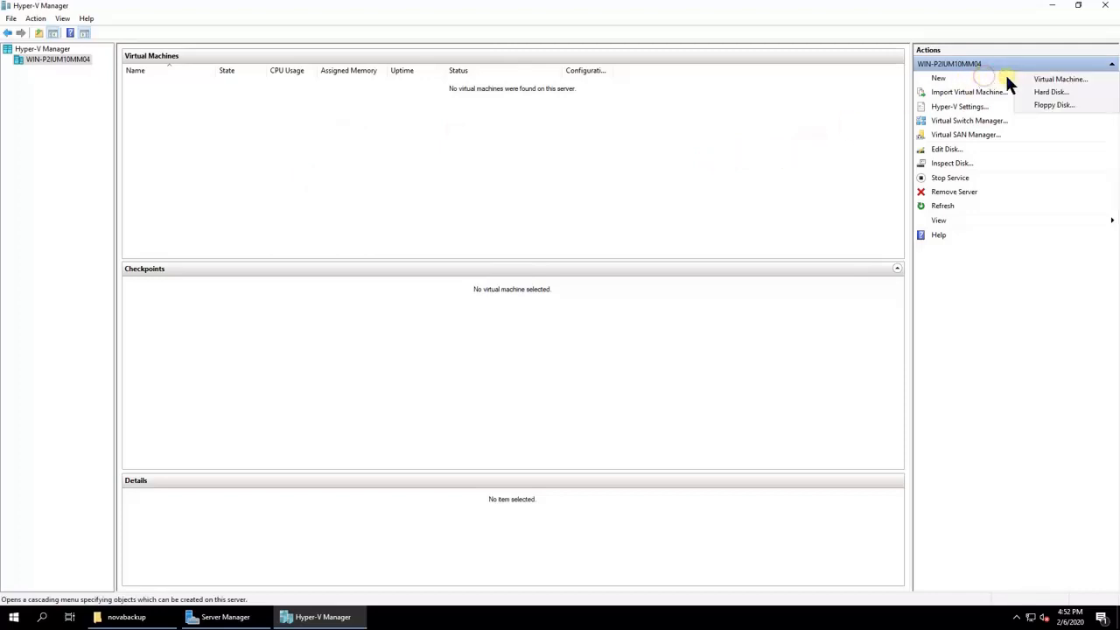
Step: Start the New Virtual Machine wizard from the Actions pane
left_click(1060, 78)
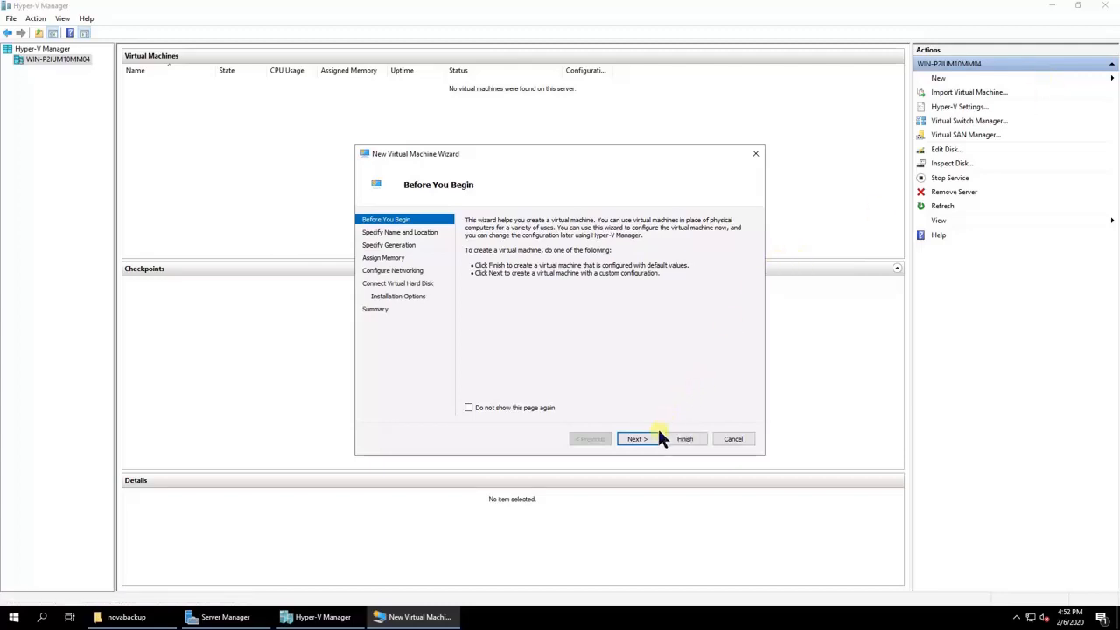
Step: Keep the default name and Generation 1, and assign 4096 MB of memory
left_click(636, 438)
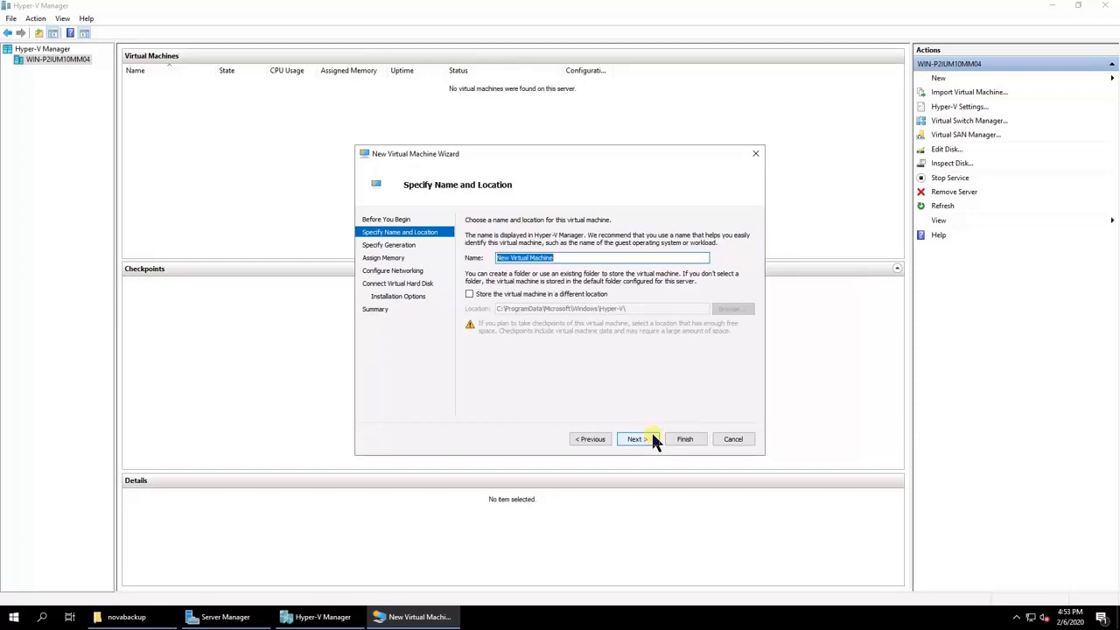
left_click(635, 437)
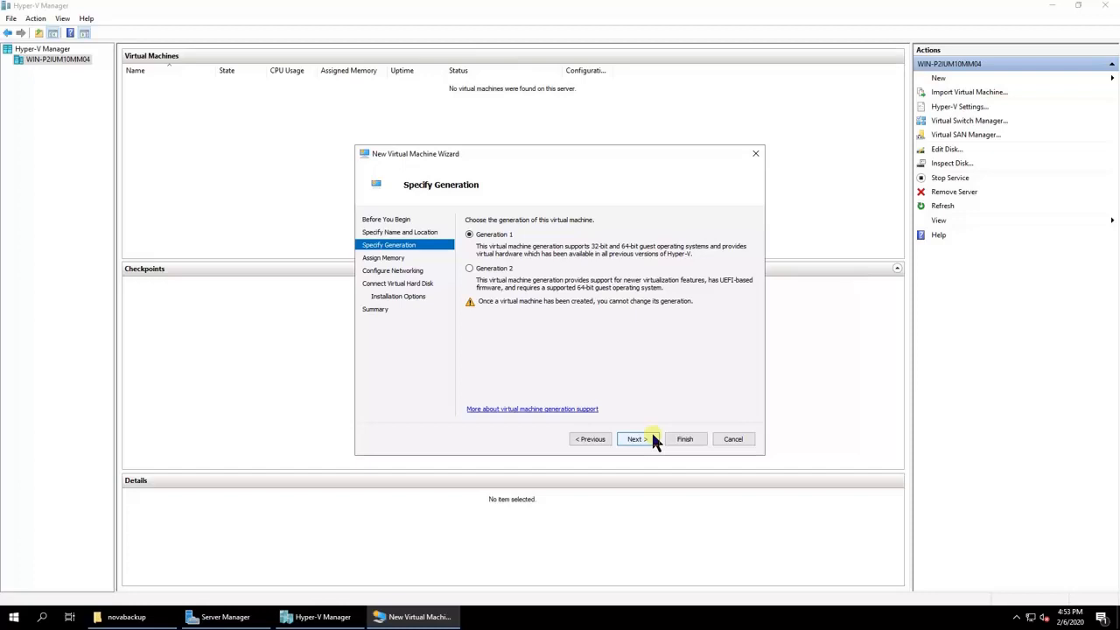
left_click(635, 437)
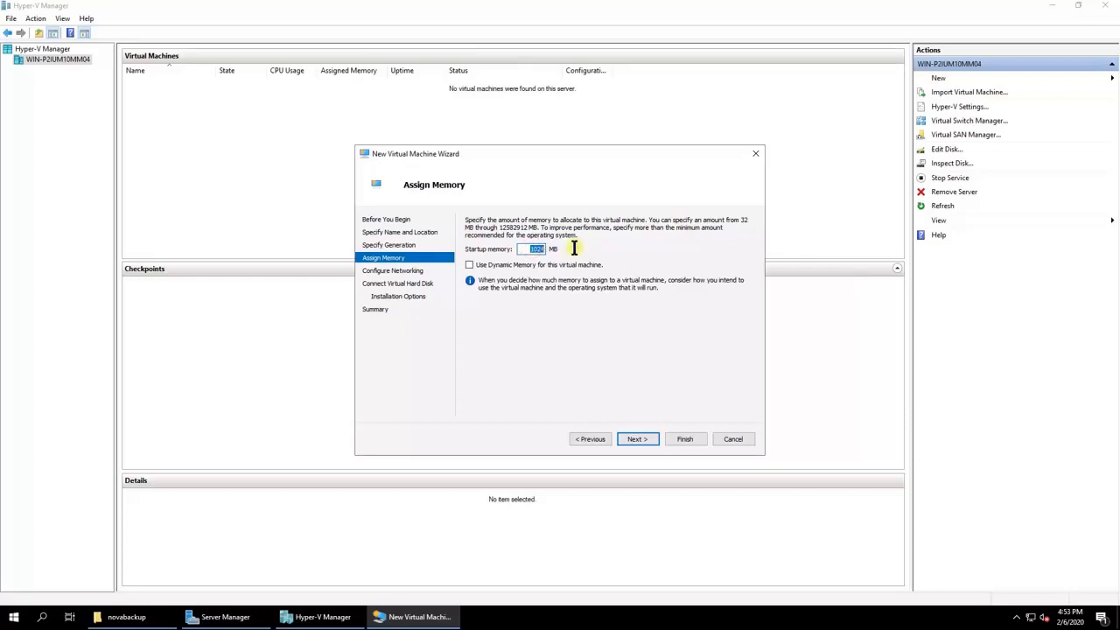
type("4096")
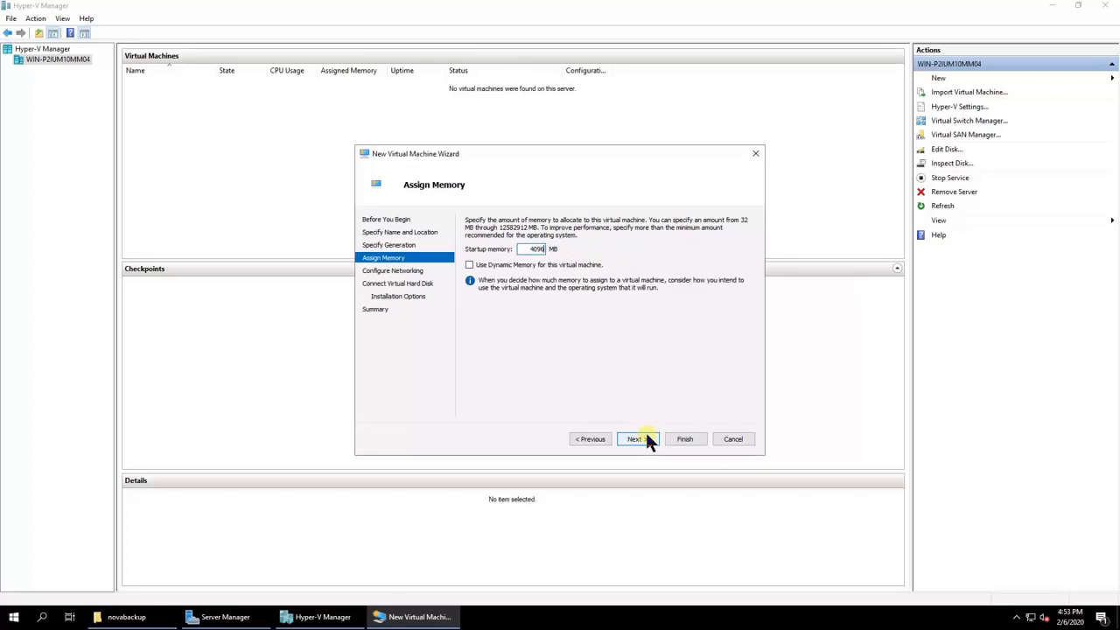
left_click(634, 437)
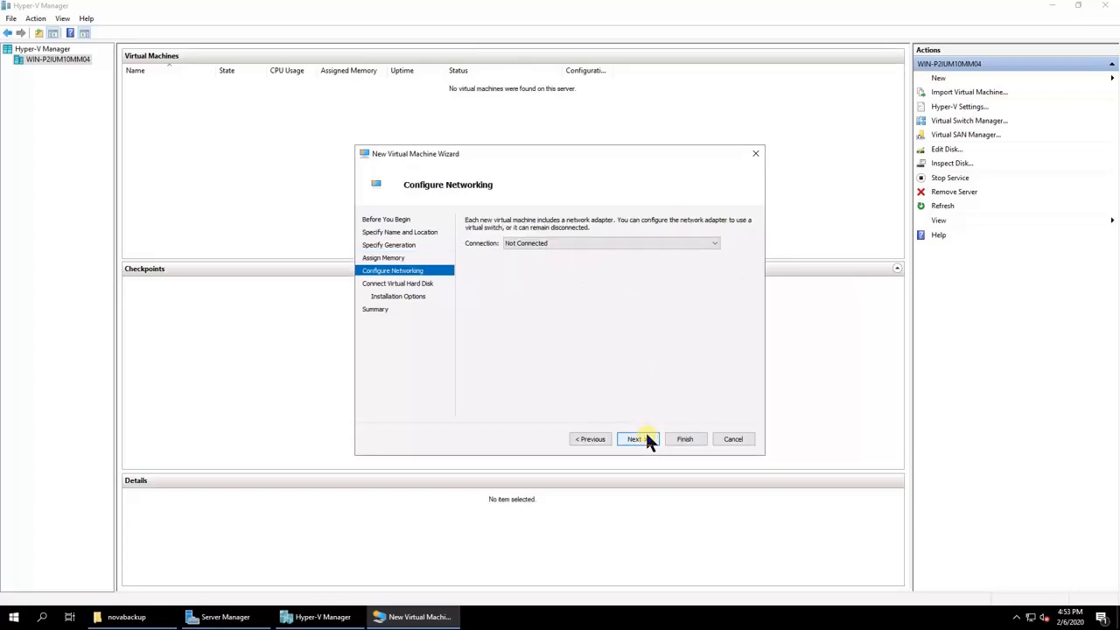
Step: Connect the machine to the Intel Ethernet virtual switch and continue to the hard disk page
left_click(713, 243)
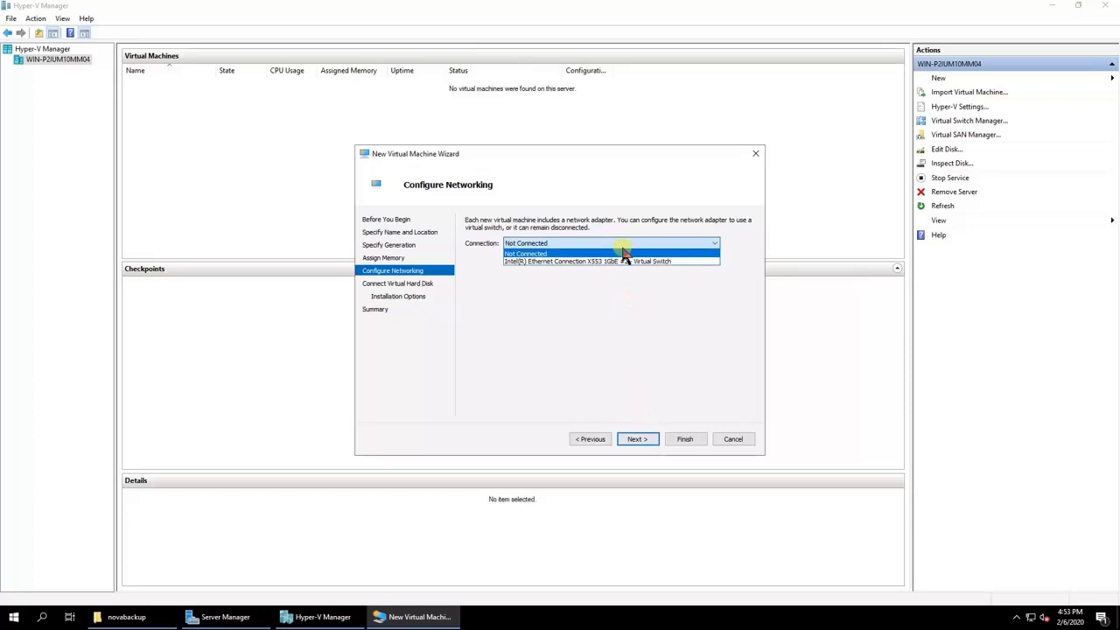
left_click(609, 261)
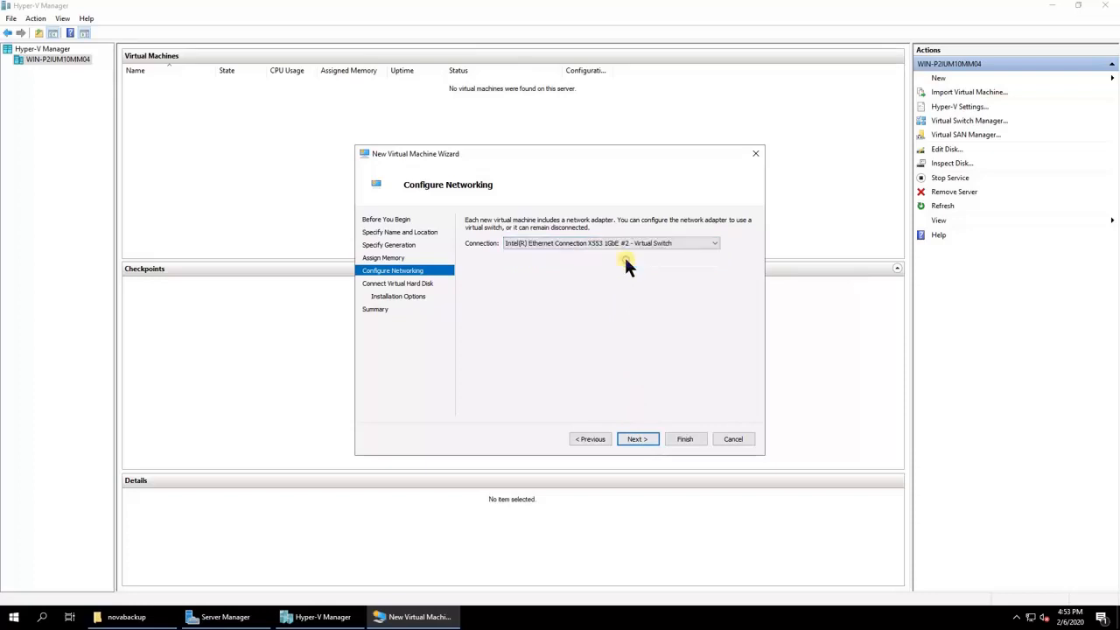
left_click(637, 437)
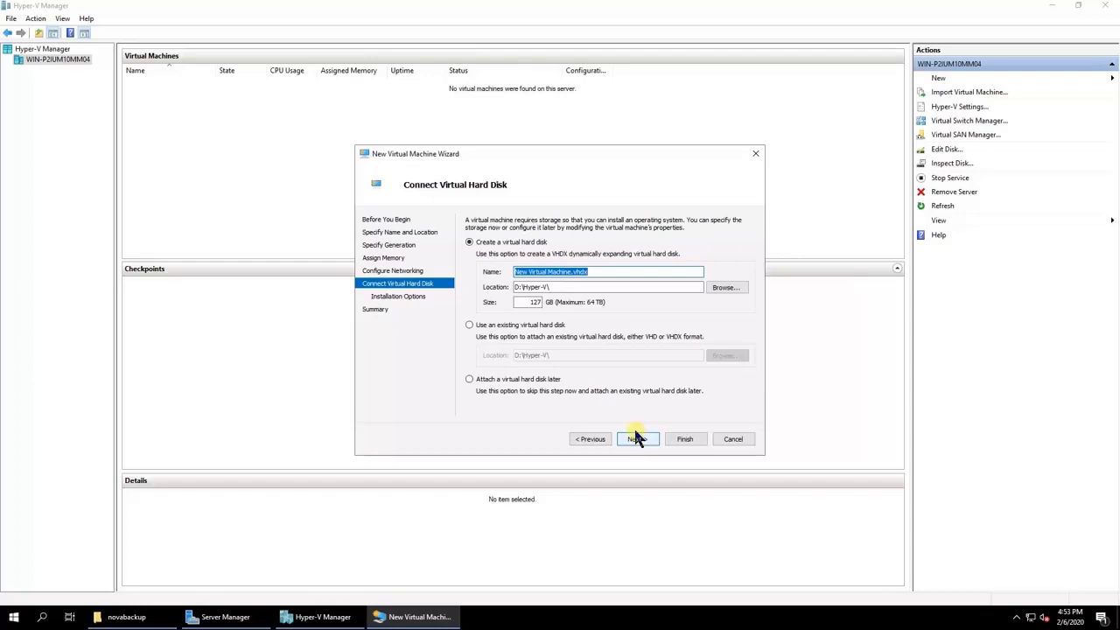
Step: Attach the existing serverbackup1_20200205163022.vhdx from D:\Shares\novabackup and continue to the summary
left_click(469, 323)
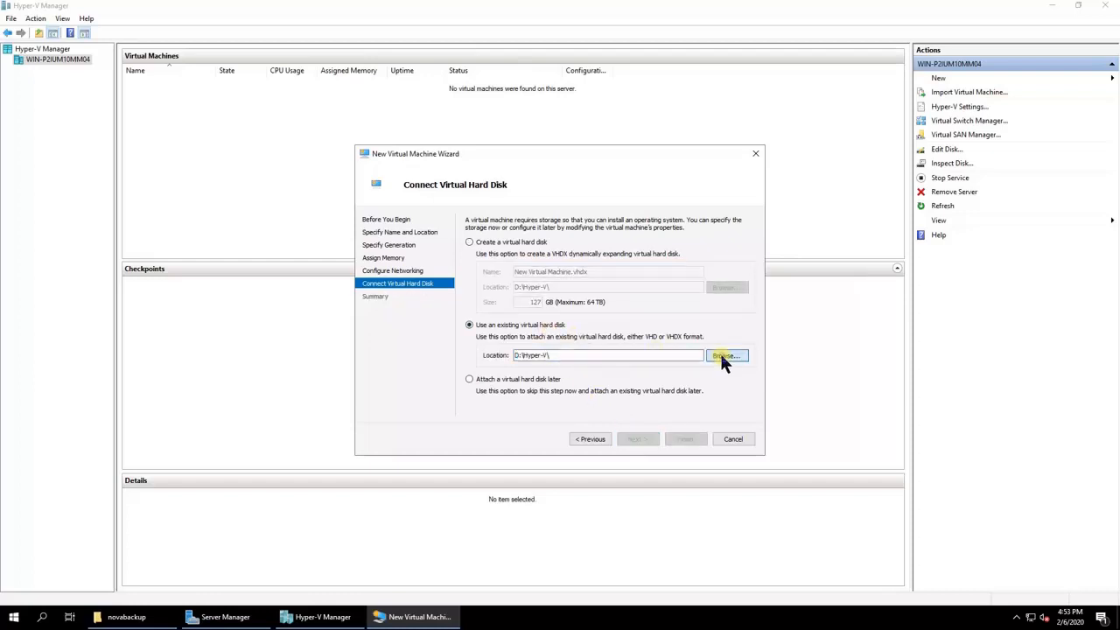
left_click(726, 355)
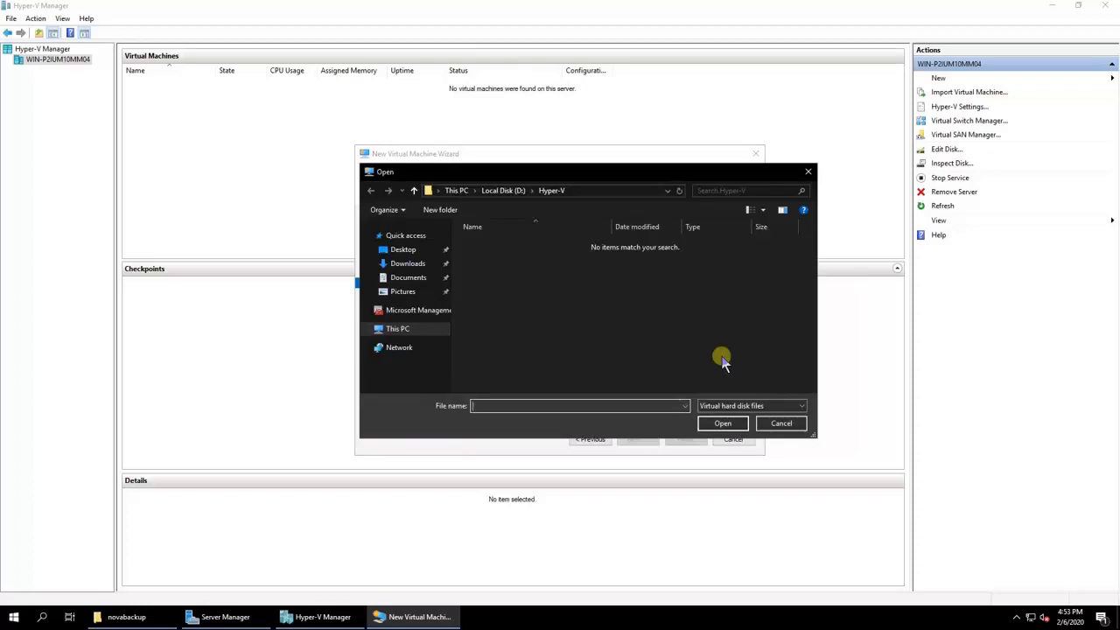
left_click(504, 189)
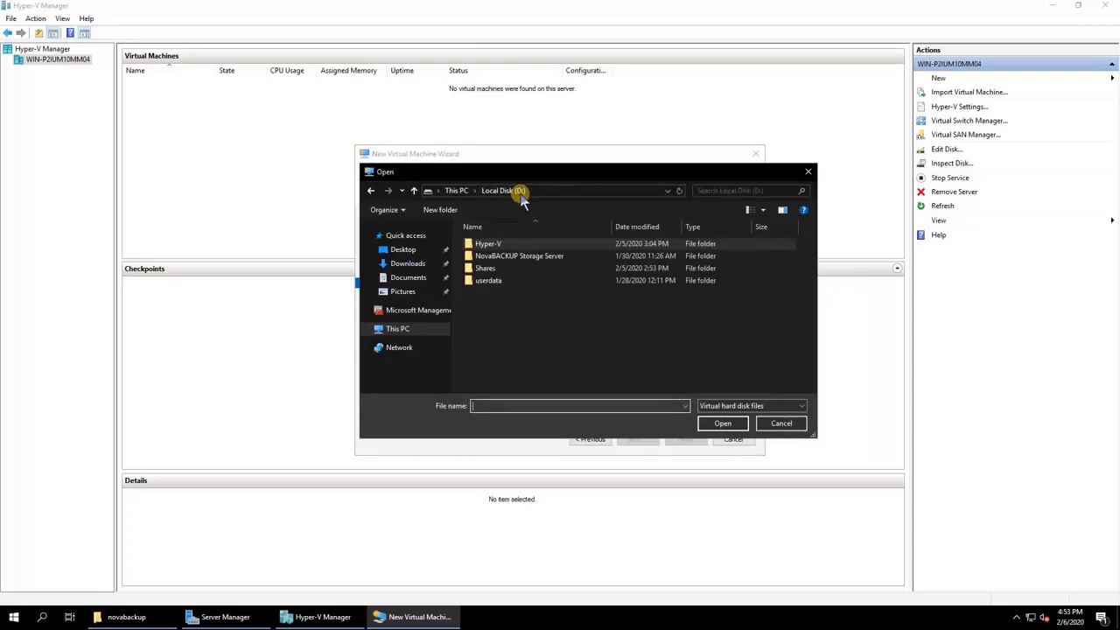
left_click(486, 268)
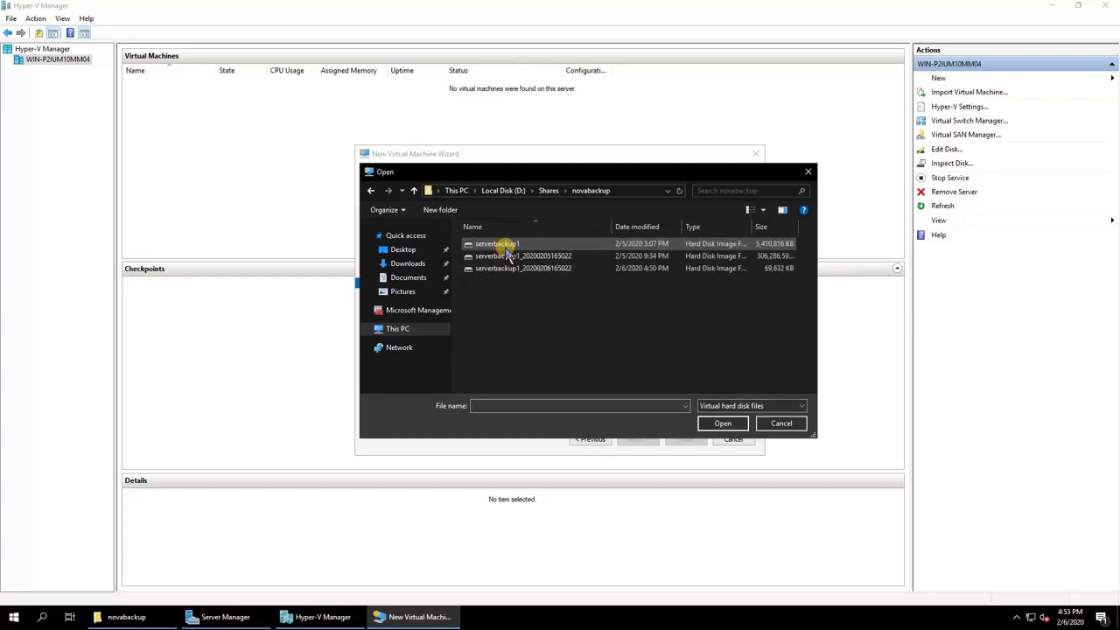
left_click(525, 255)
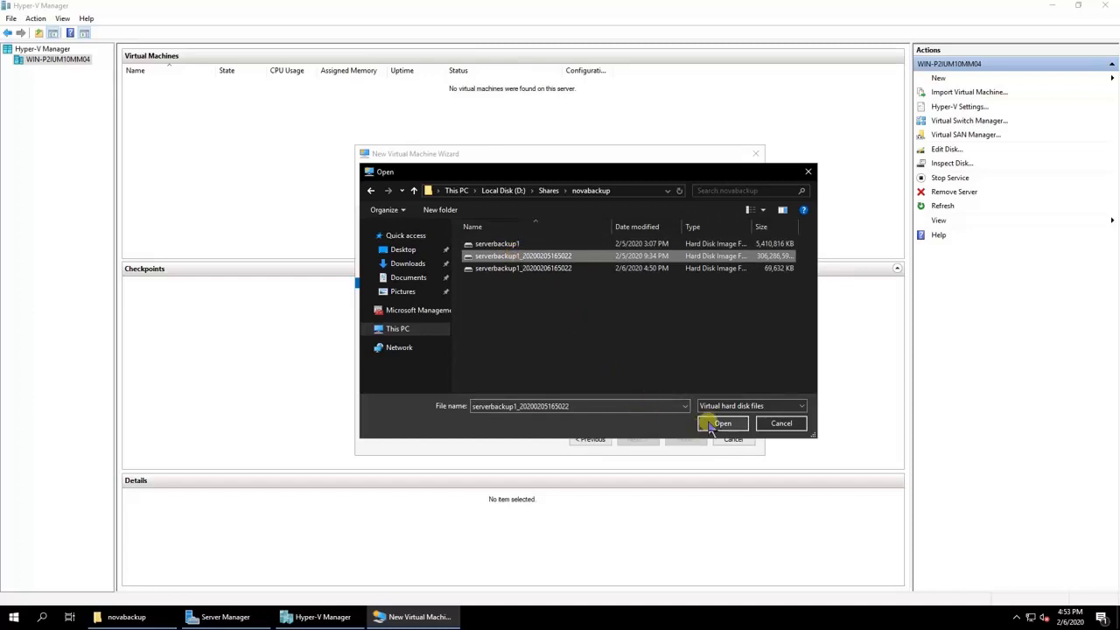
left_click(719, 424)
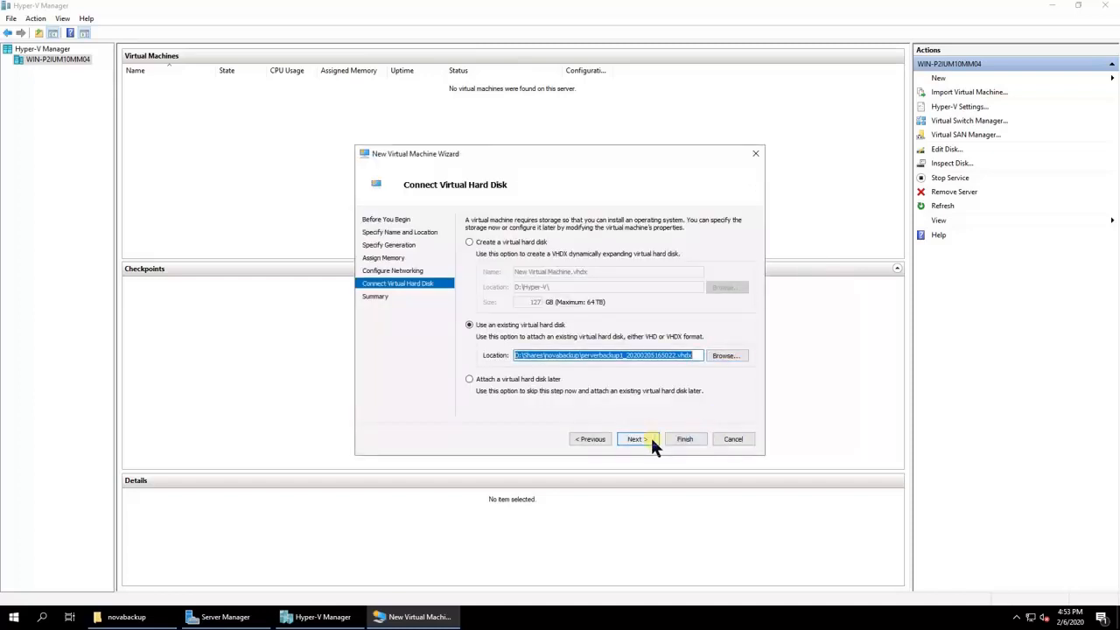
left_click(635, 437)
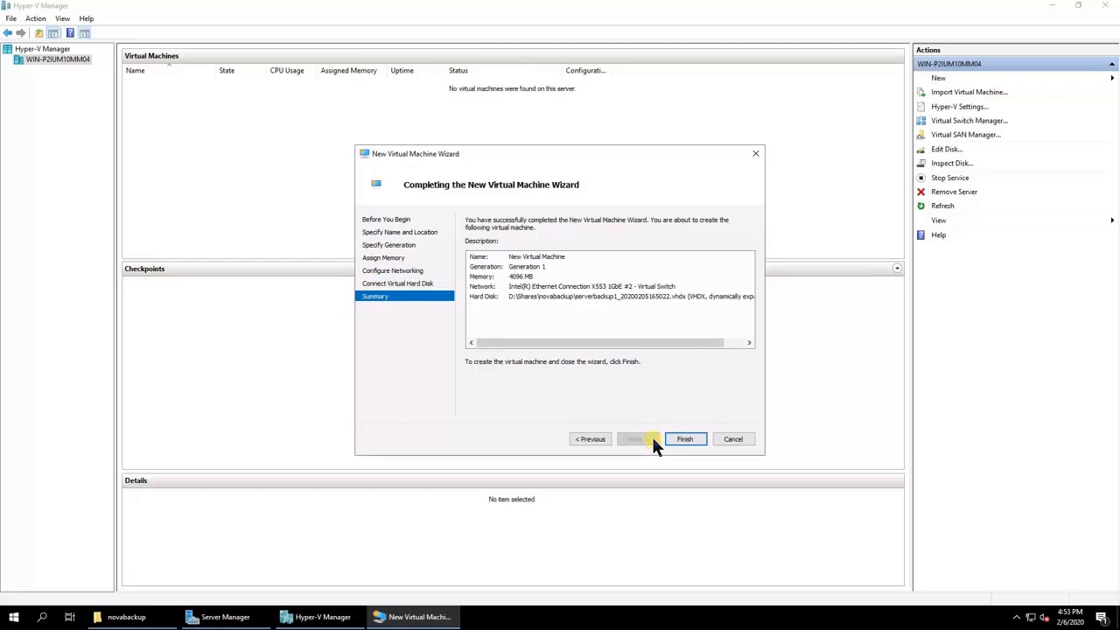
Step: Finish creating New Virtual Machine, connect to it and start it in the connection window
left_click(686, 437)
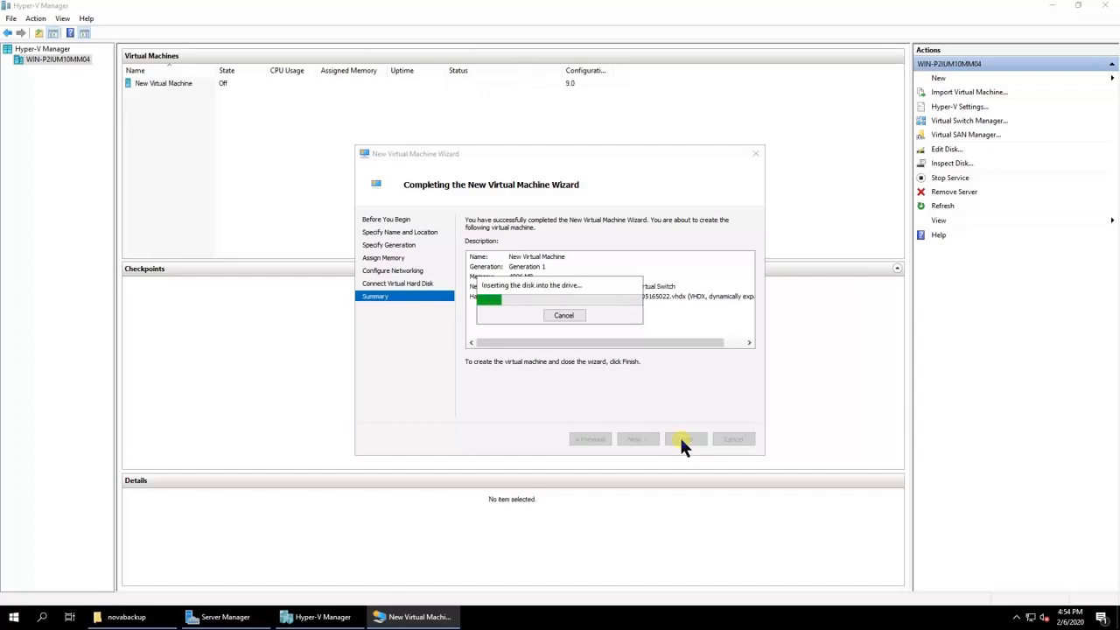
left_click(684, 437)
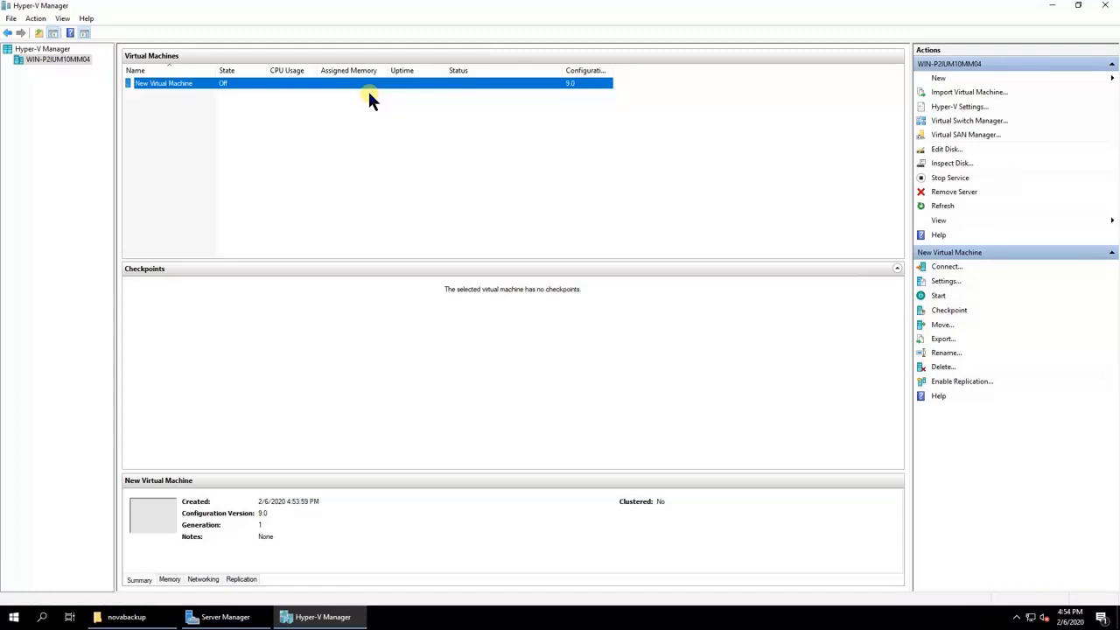
left_click(945, 266)
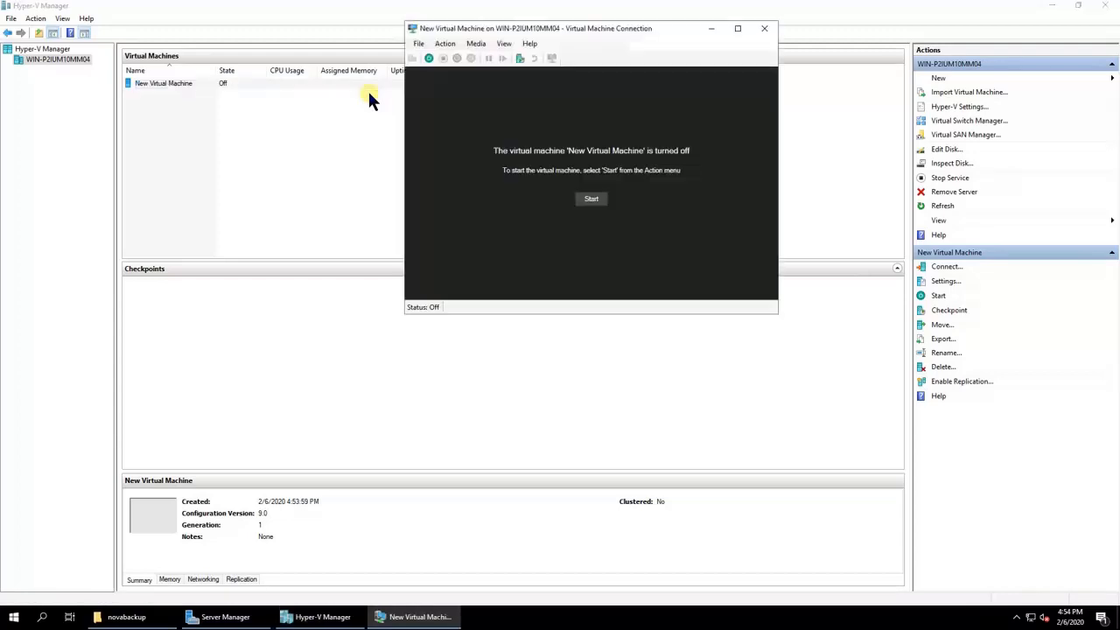
mouse_move(591, 199)
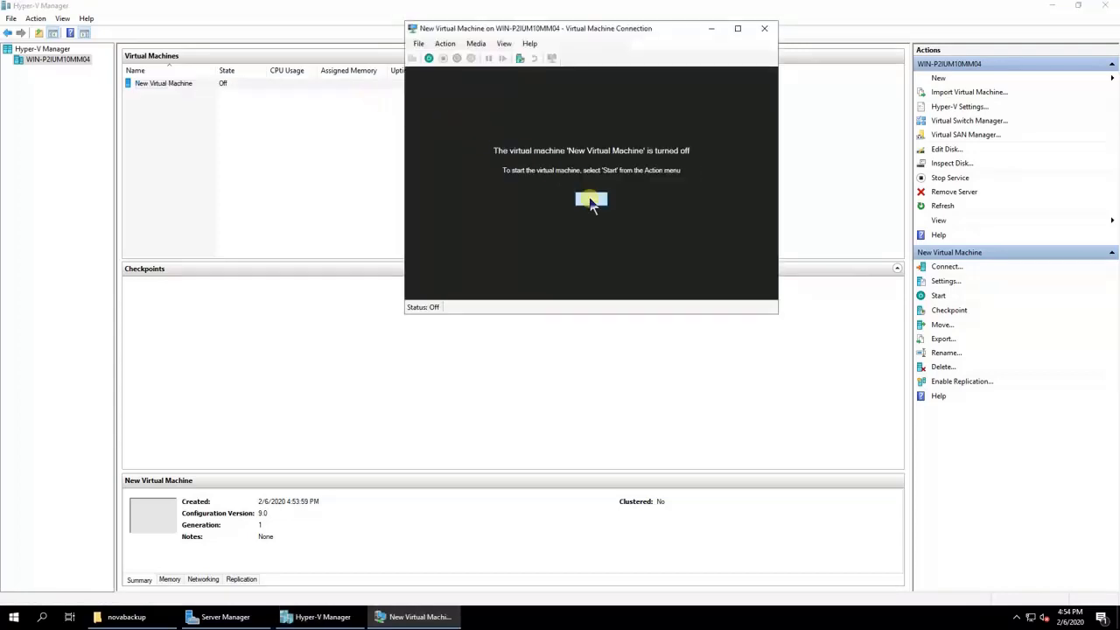
left_click(938, 294)
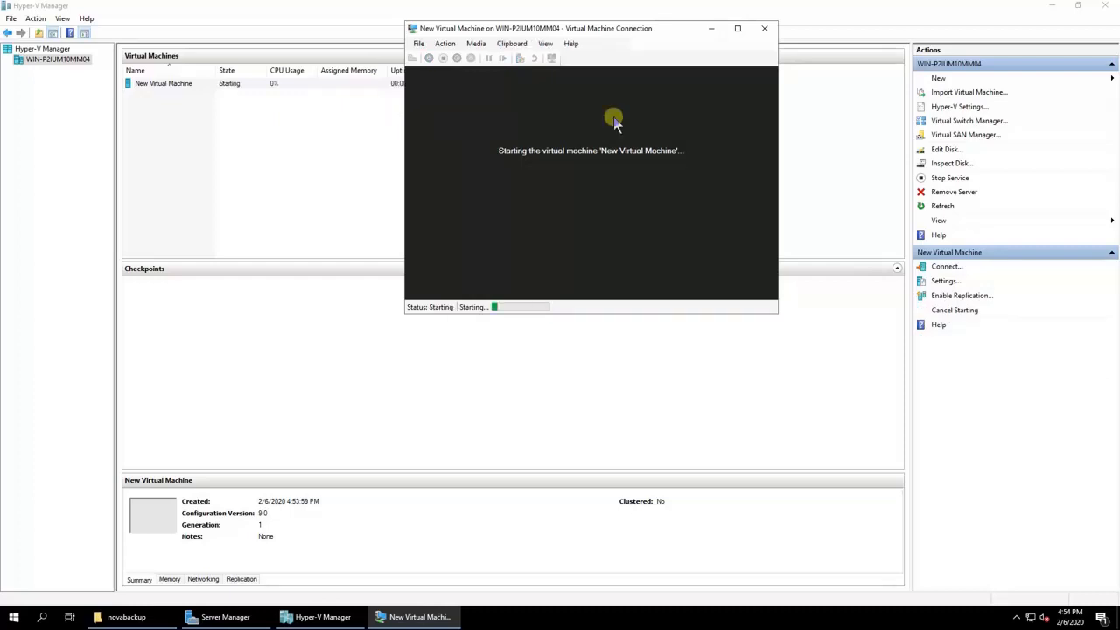